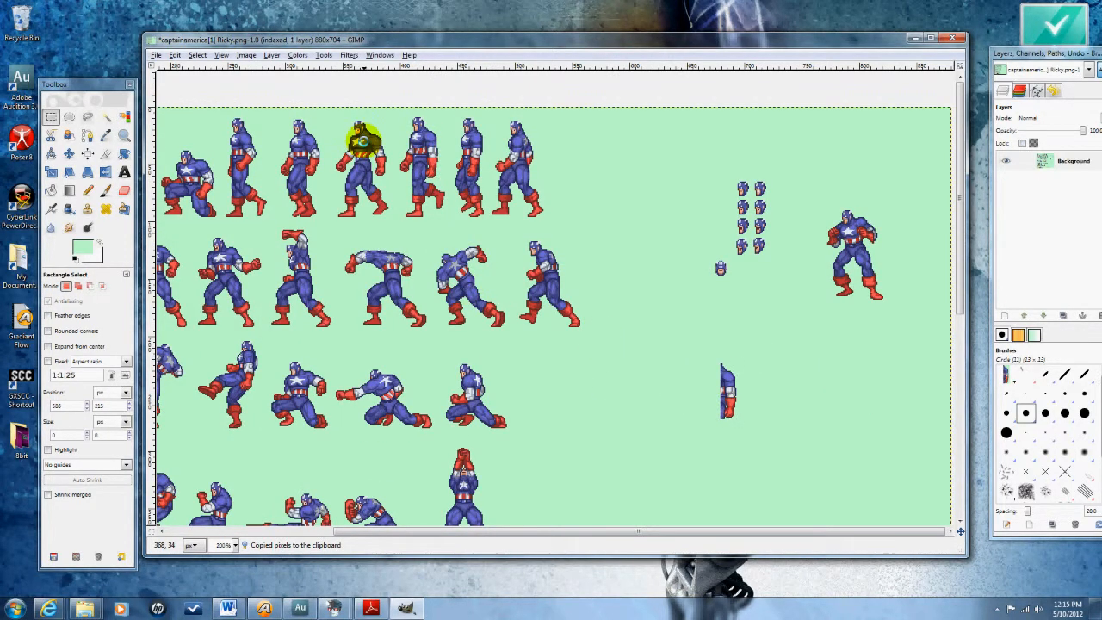
Select and copy arm regions from the upper Captain America sprites into the empty right area
drag(362, 140, 823, 388)
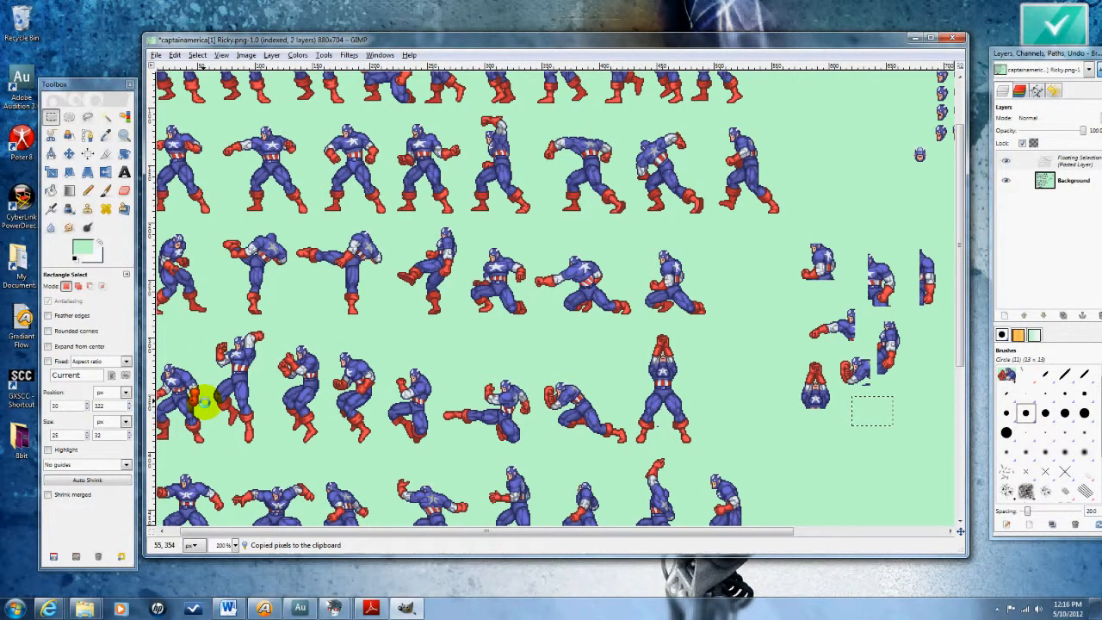
drag(207, 400, 784, 446)
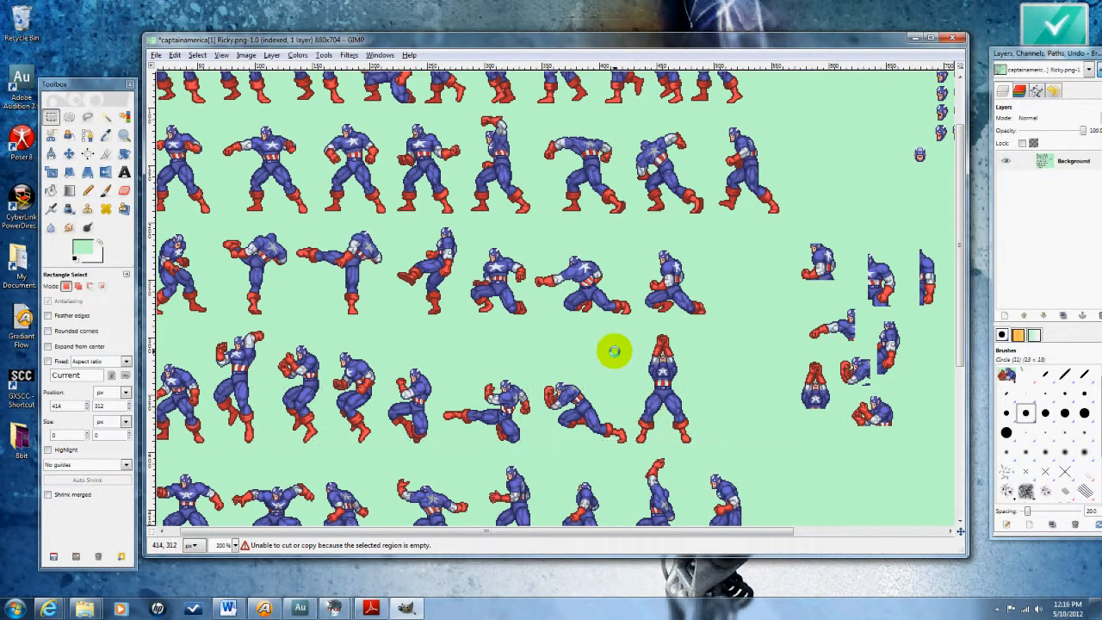
drag(613, 351, 207, 405)
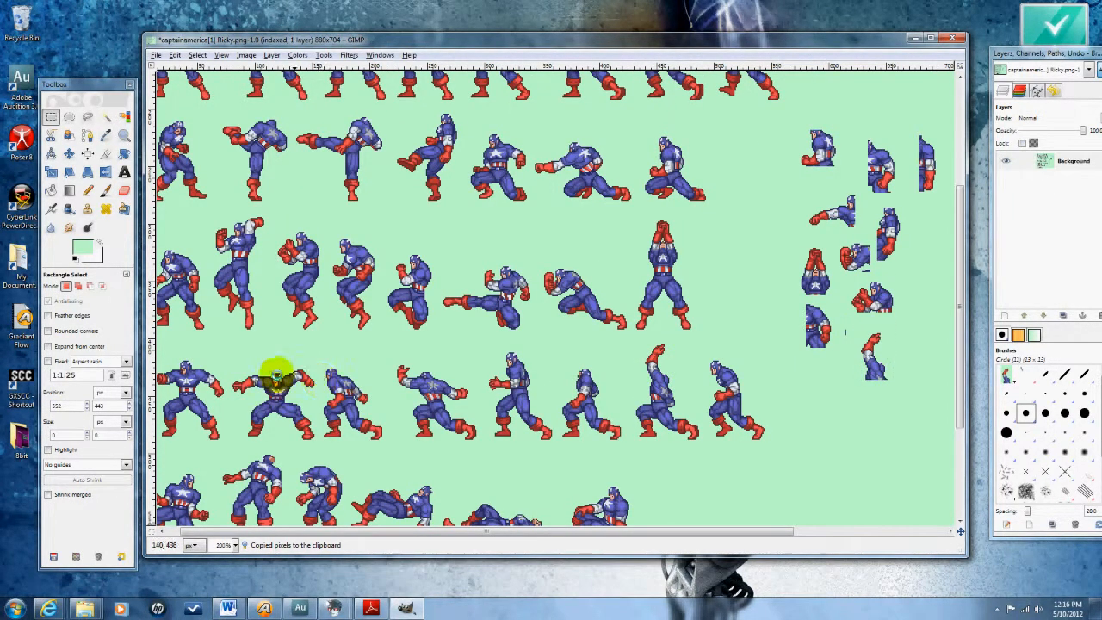
Copy a sprite's arm and part of the lying-down sprite to the right-side cluster
drag(233, 372, 314, 400)
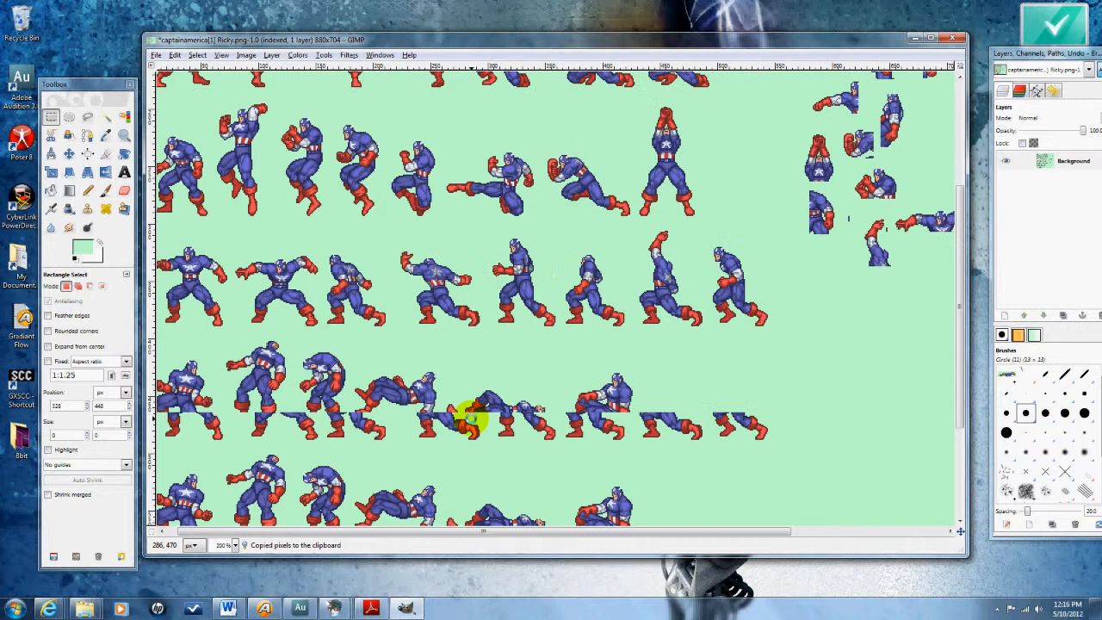
scroll(down, 3)
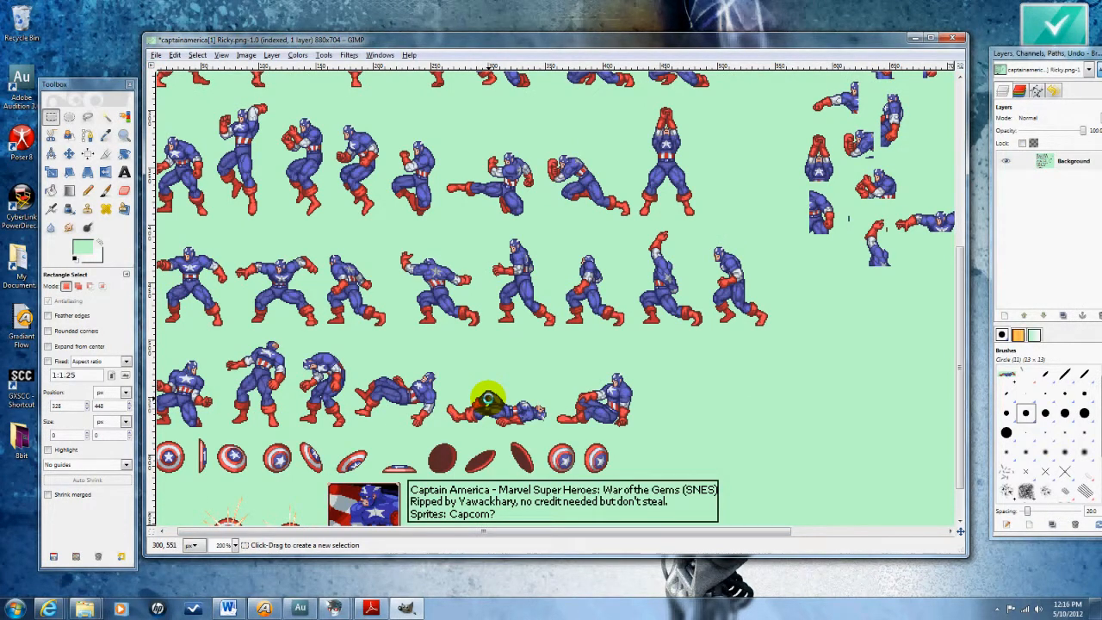
mouse_move(616, 393)
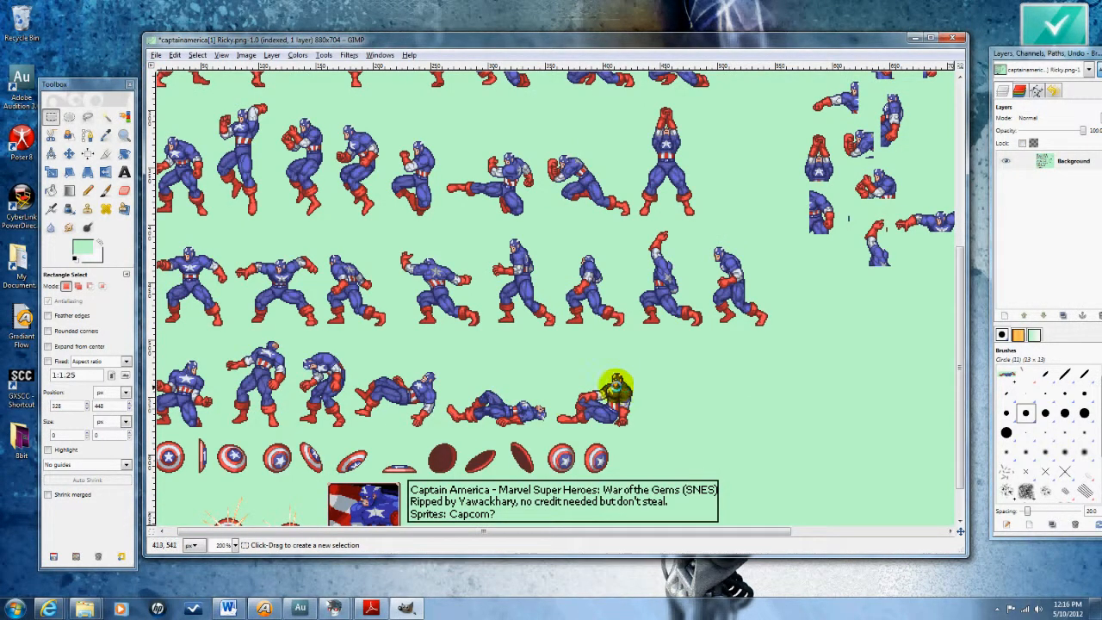
drag(603, 382, 638, 431)
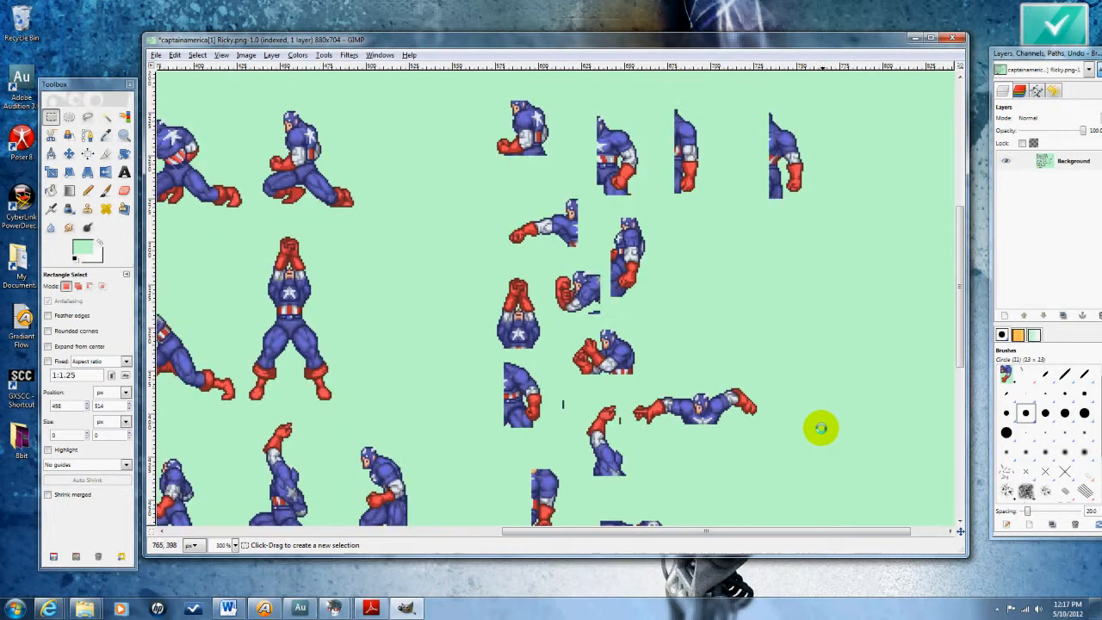
mouse_move(686, 368)
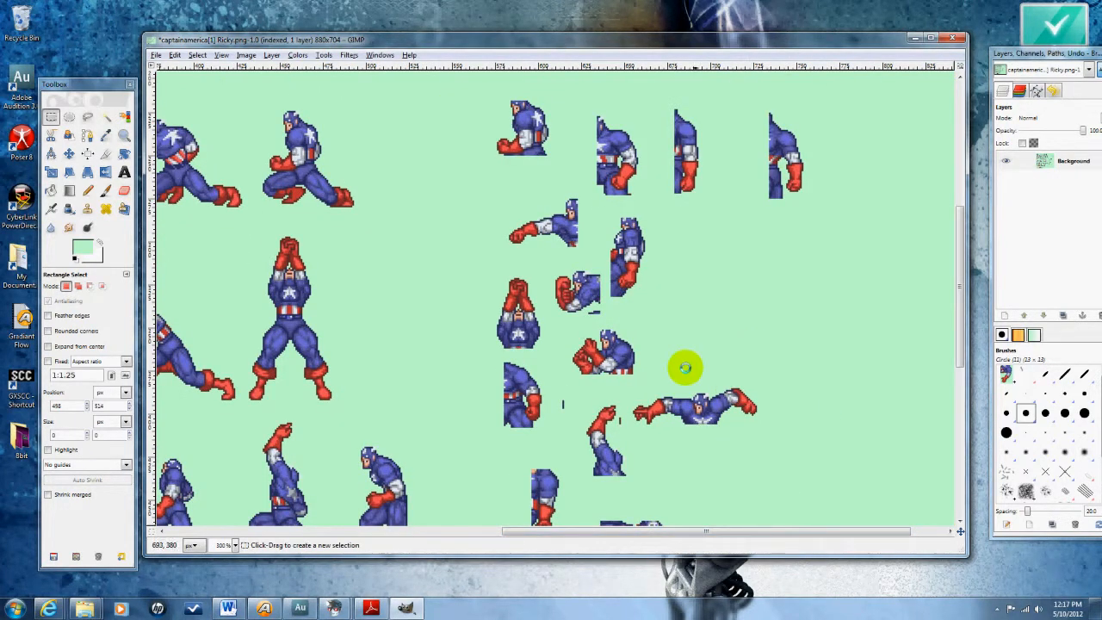
mouse_move(651, 351)
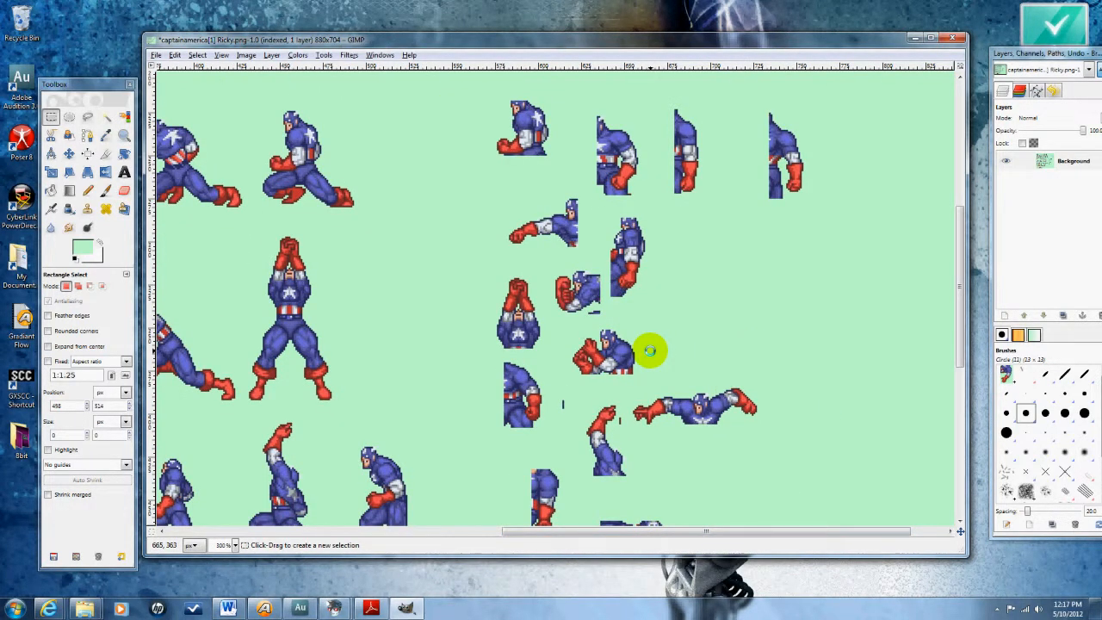
mouse_move(638, 383)
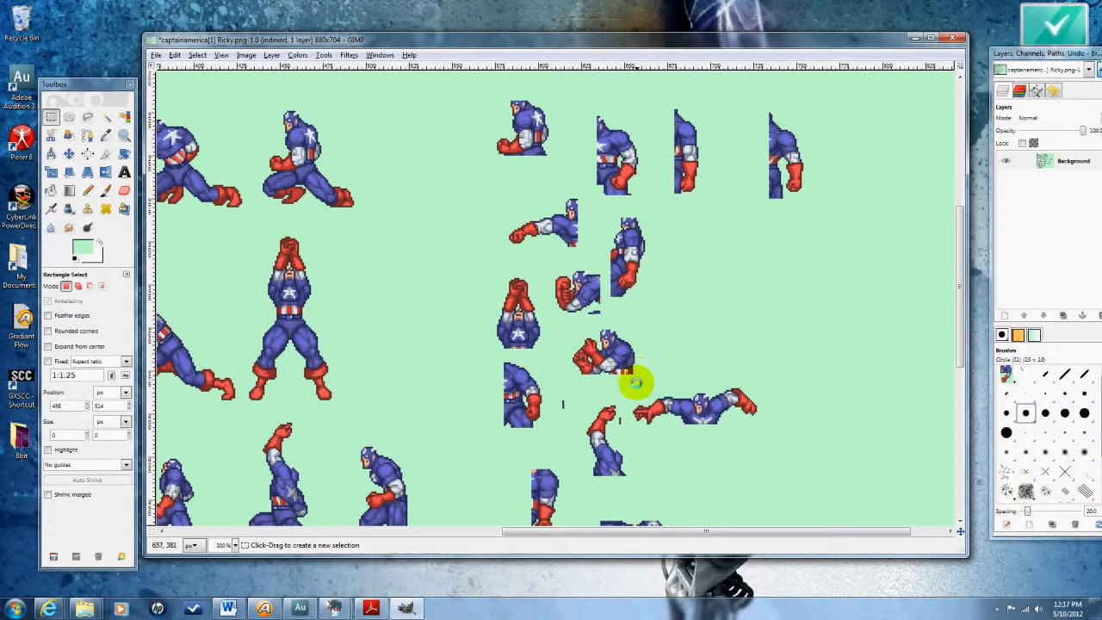
mouse_move(624, 377)
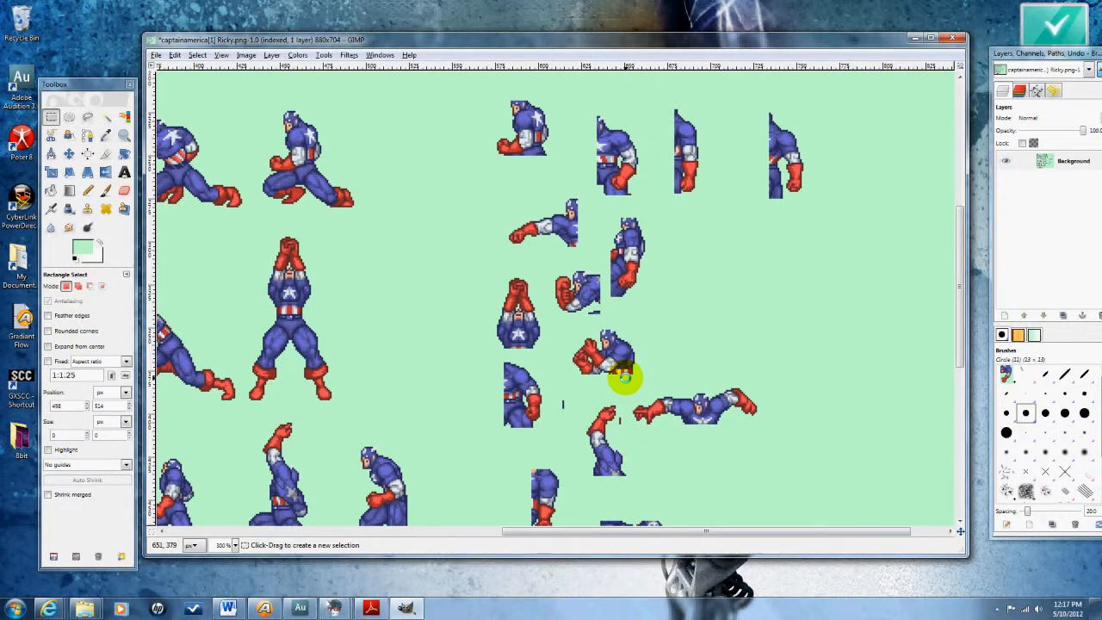
mouse_move(638, 383)
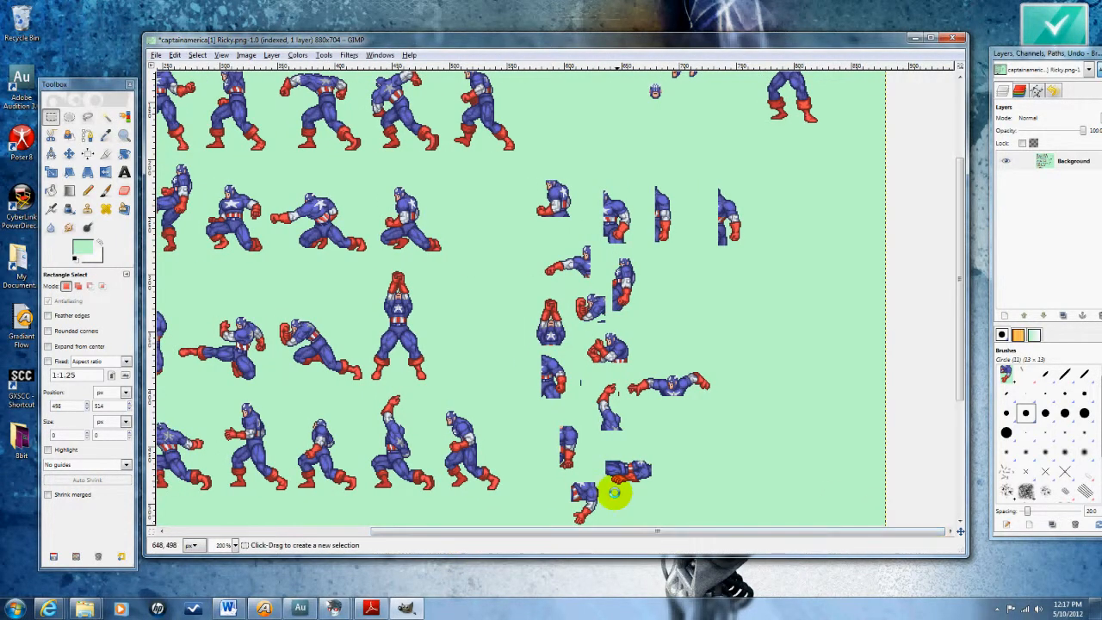
Scroll down to the cluster of separated arm pieces
scroll(down, 3)
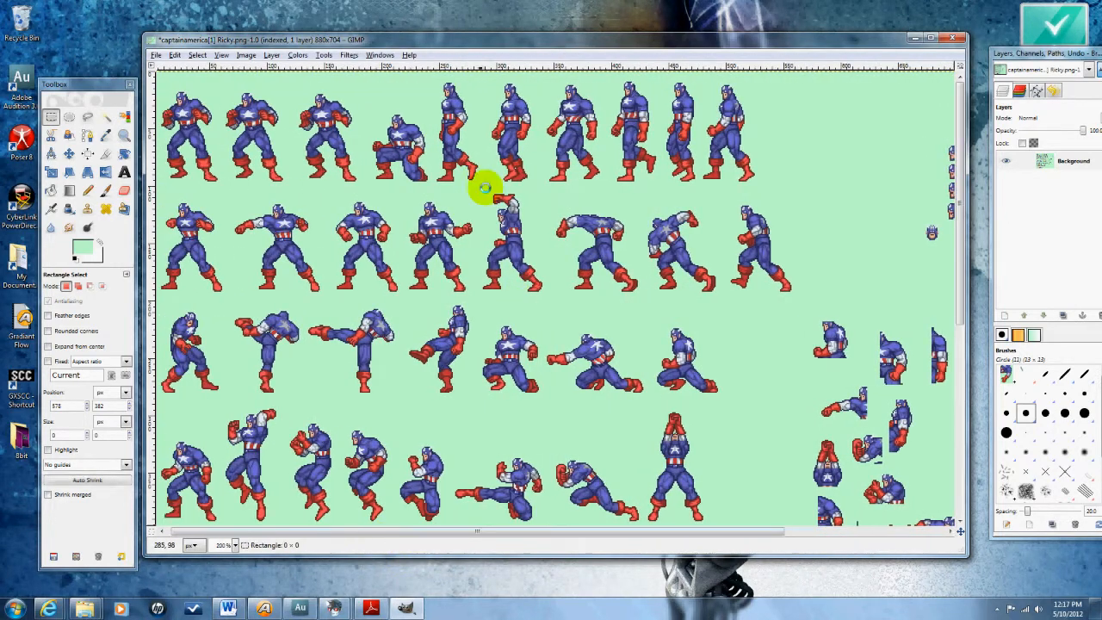
Copy arms from a top-row sprite and a third-row sprite into the cut-out cluster
drag(486, 187, 517, 215)
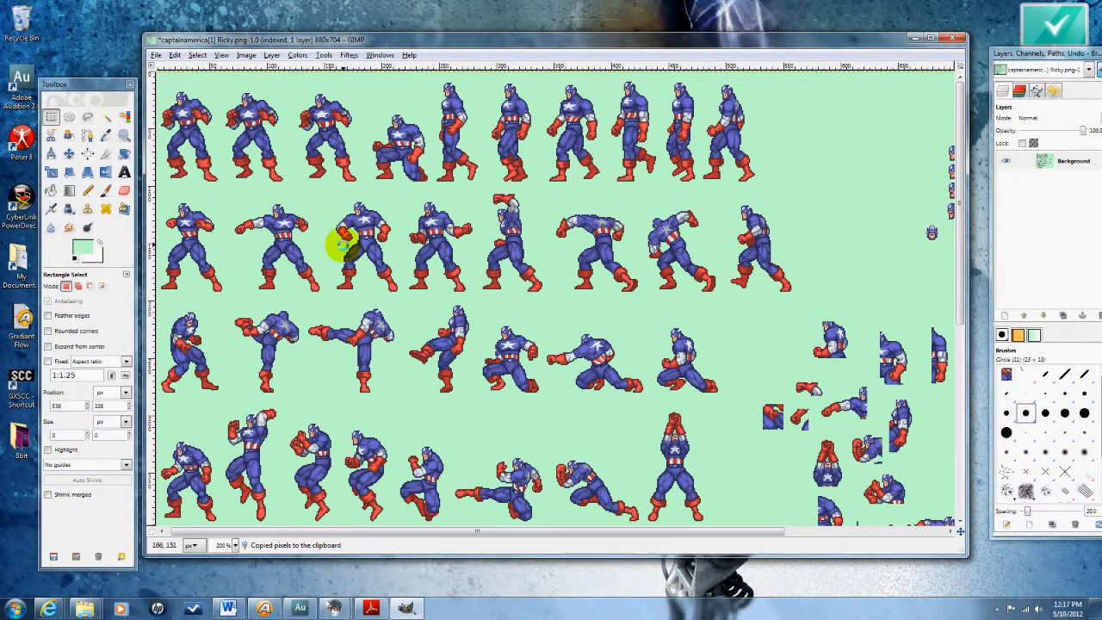
scroll(down, 3)
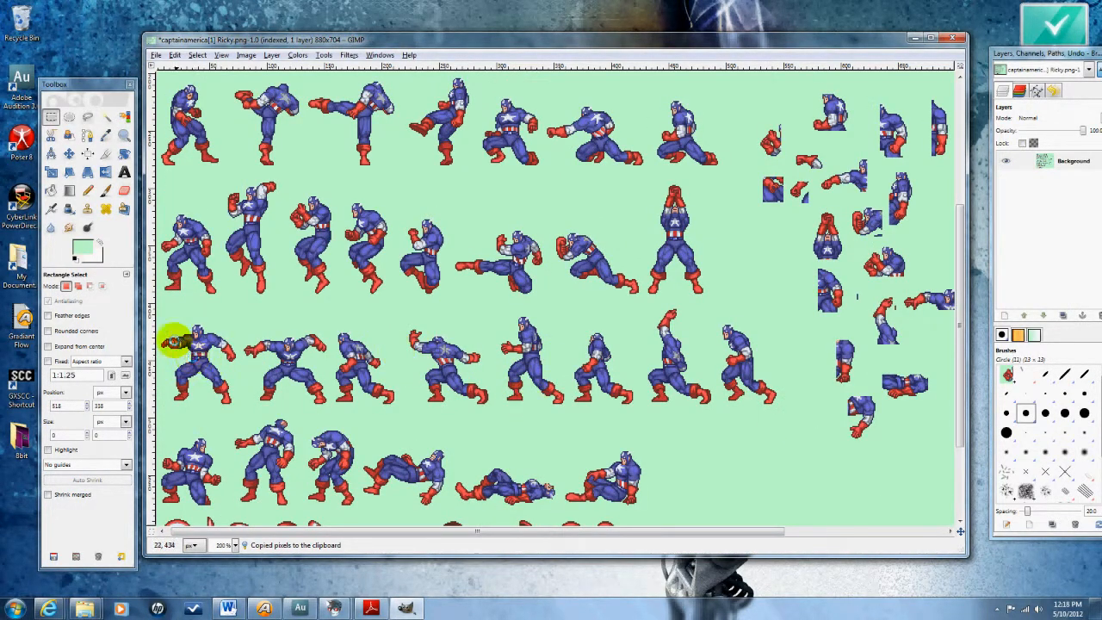
drag(186, 323, 168, 357)
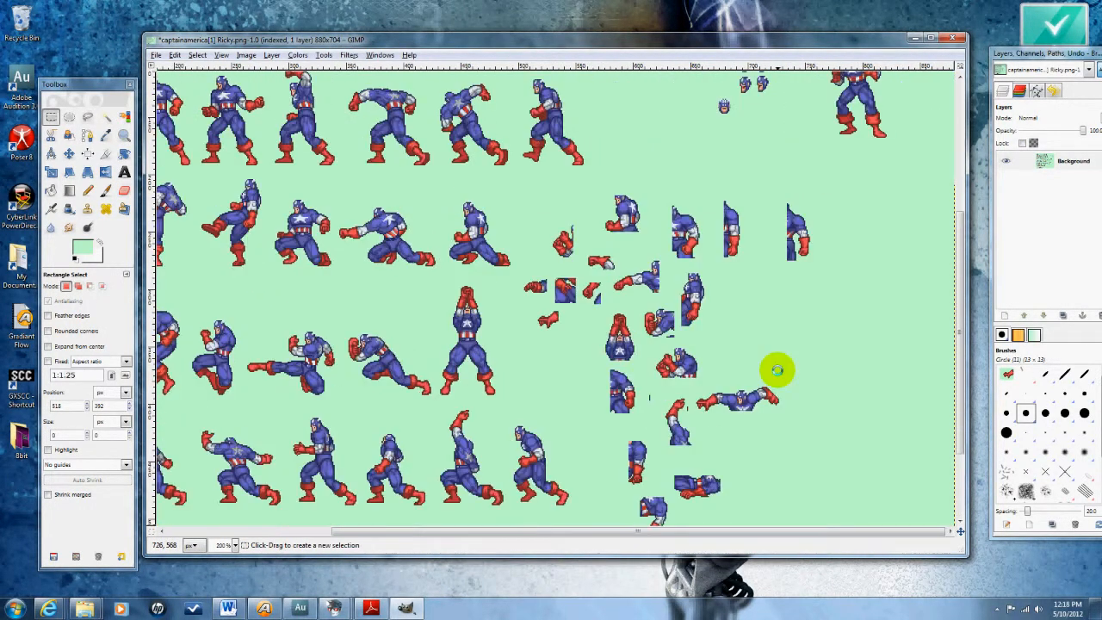
scroll(down, 3)
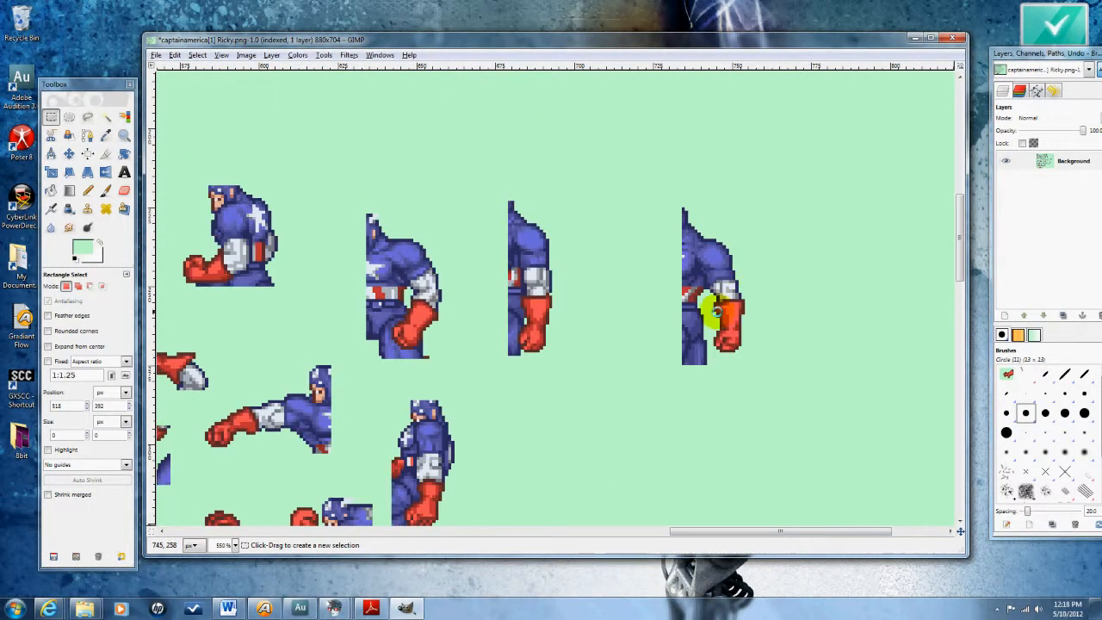
Mark out a single arm-and-glove piece for close-up editing
drag(707, 310, 750, 353)
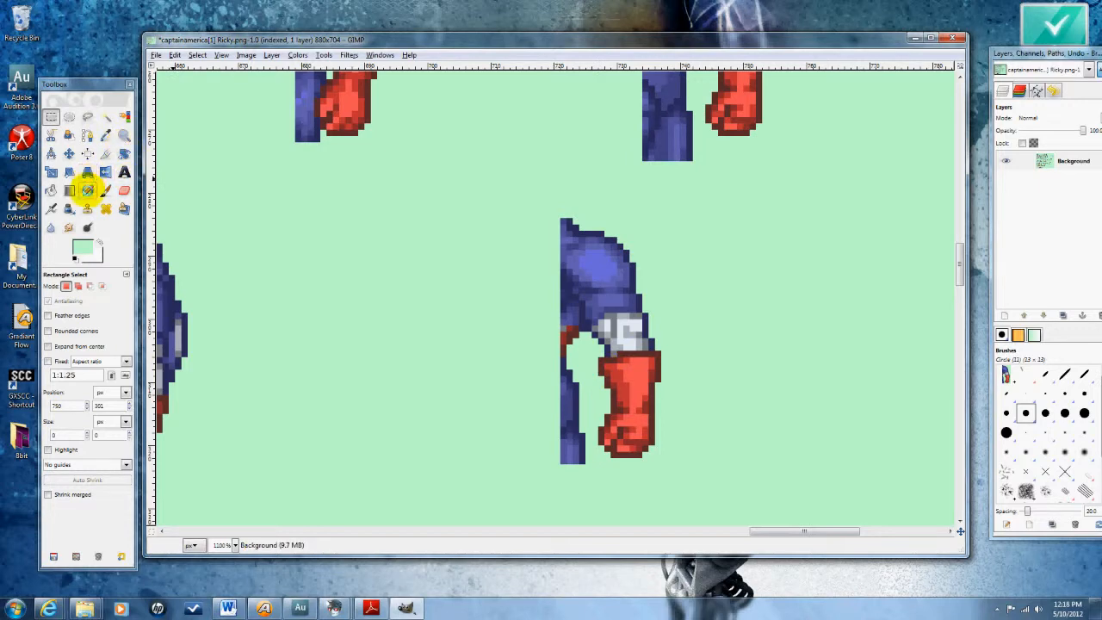
Paint background green over the wrist joint and round the sleeve end, separating sleeve from glove
drag(569, 309, 710, 479)
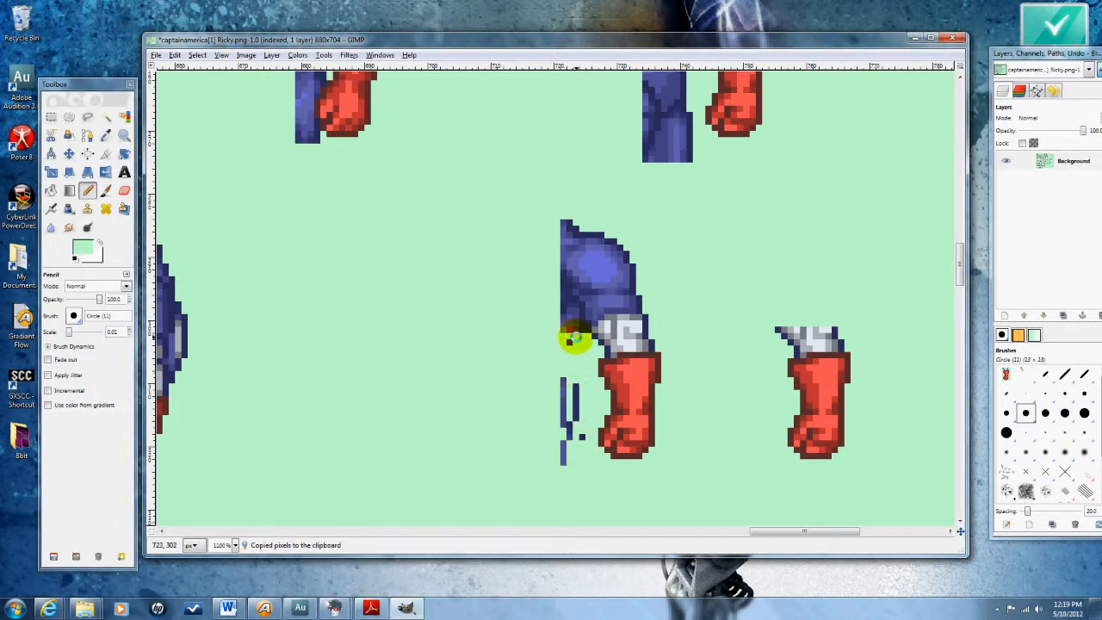
click(578, 330)
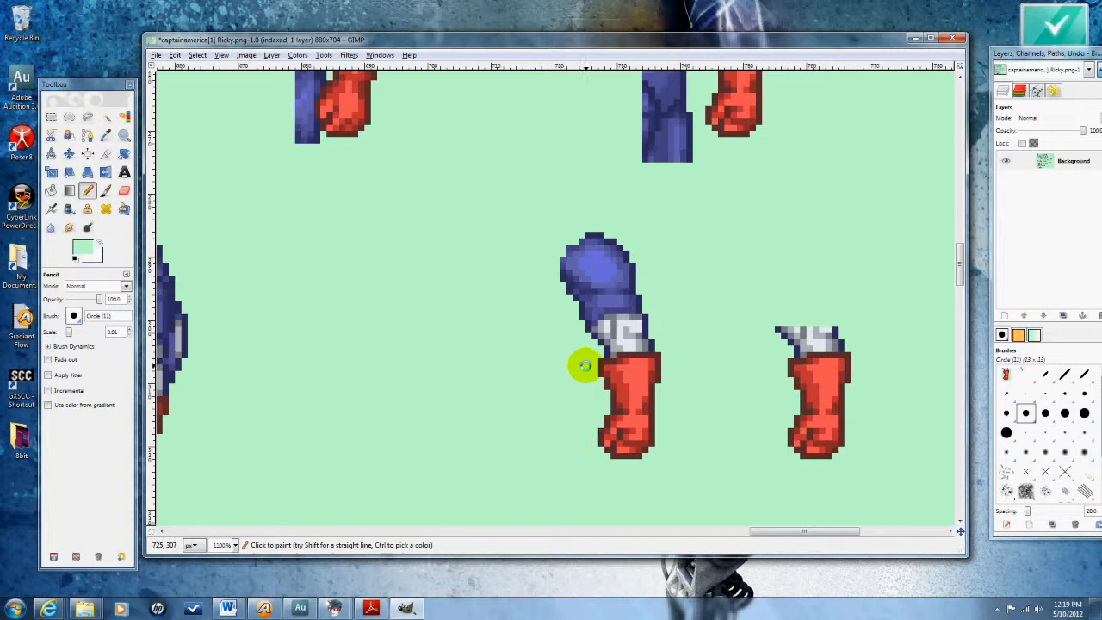
click(637, 341)
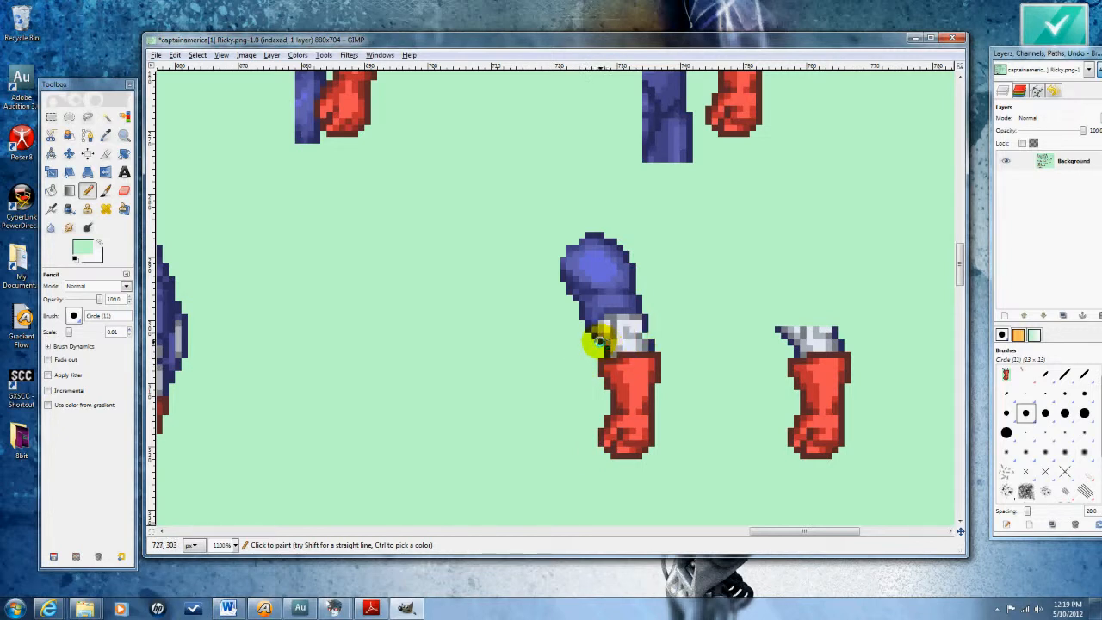
drag(599, 344, 637, 343)
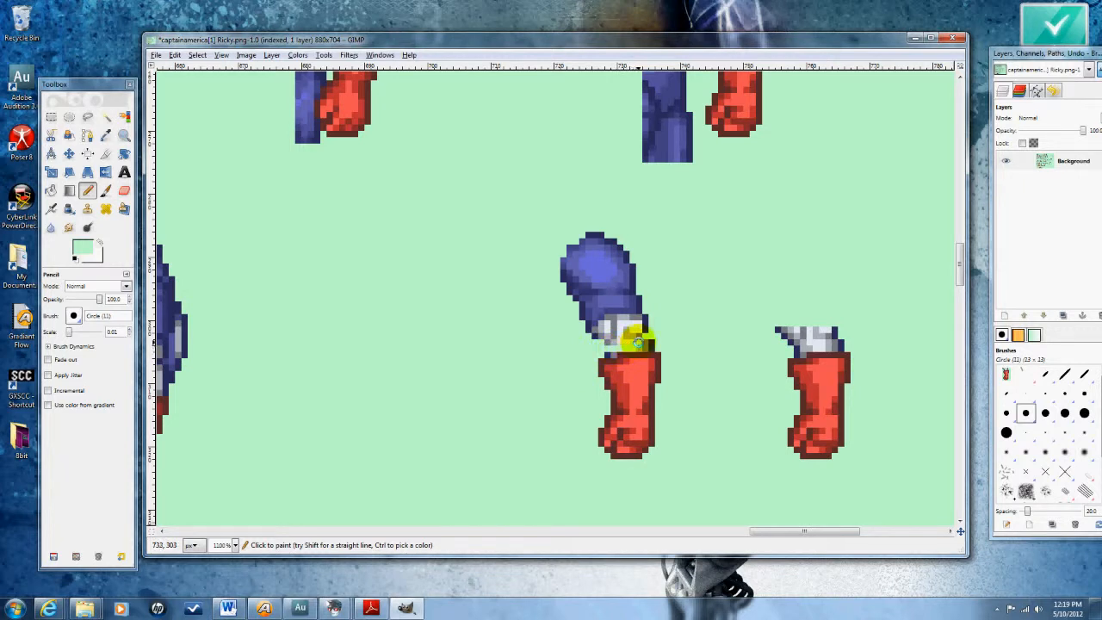
click(634, 353)
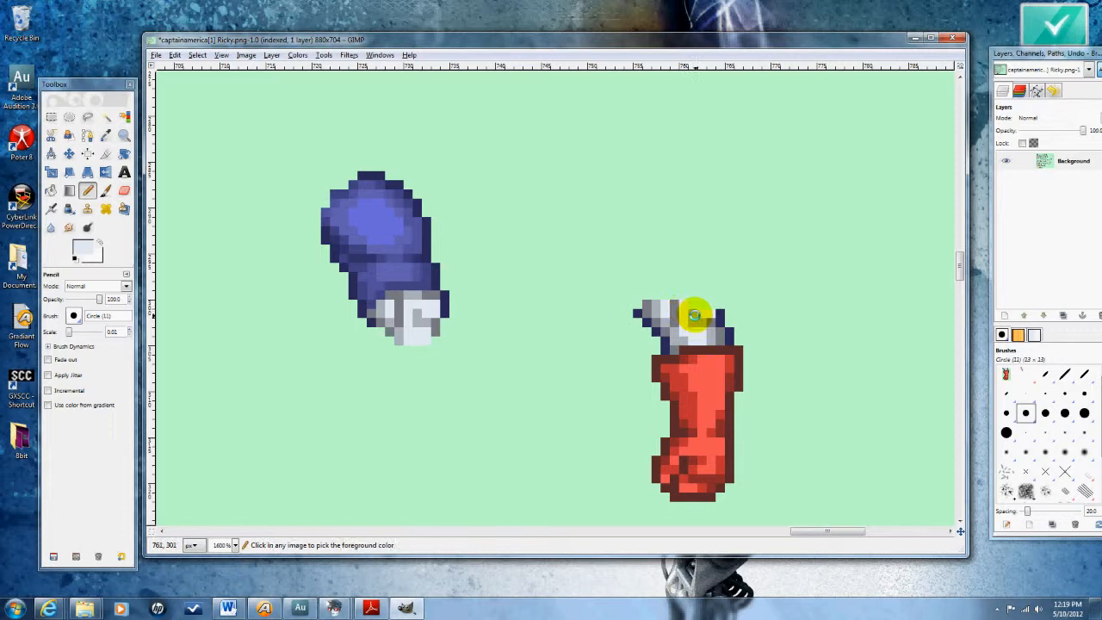
mouse_move(703, 303)
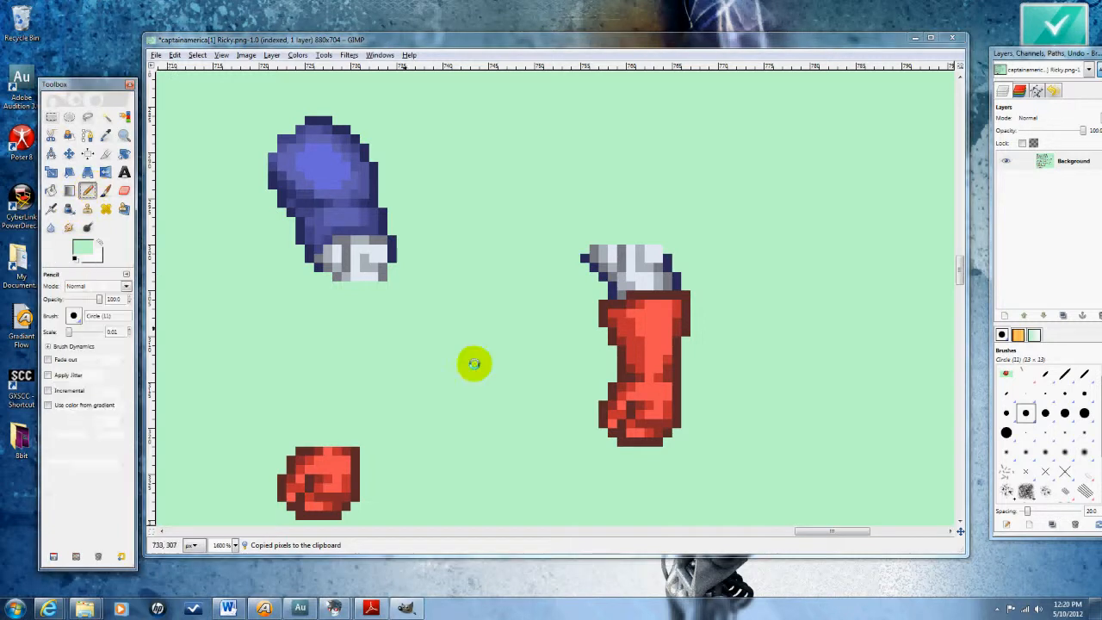
mouse_move(434, 400)
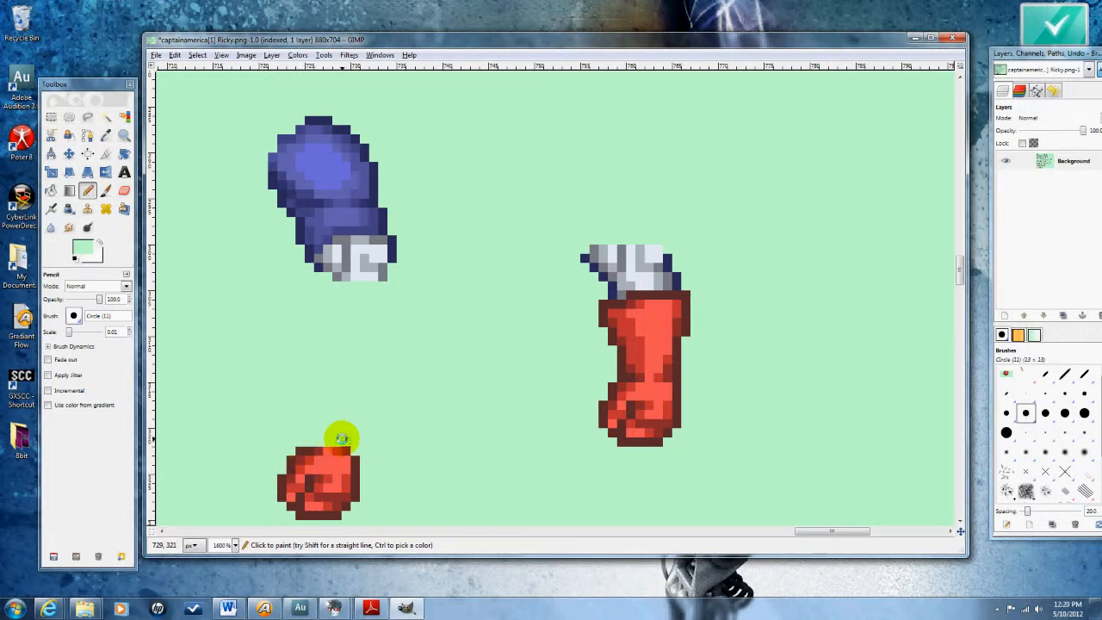
mouse_move(353, 457)
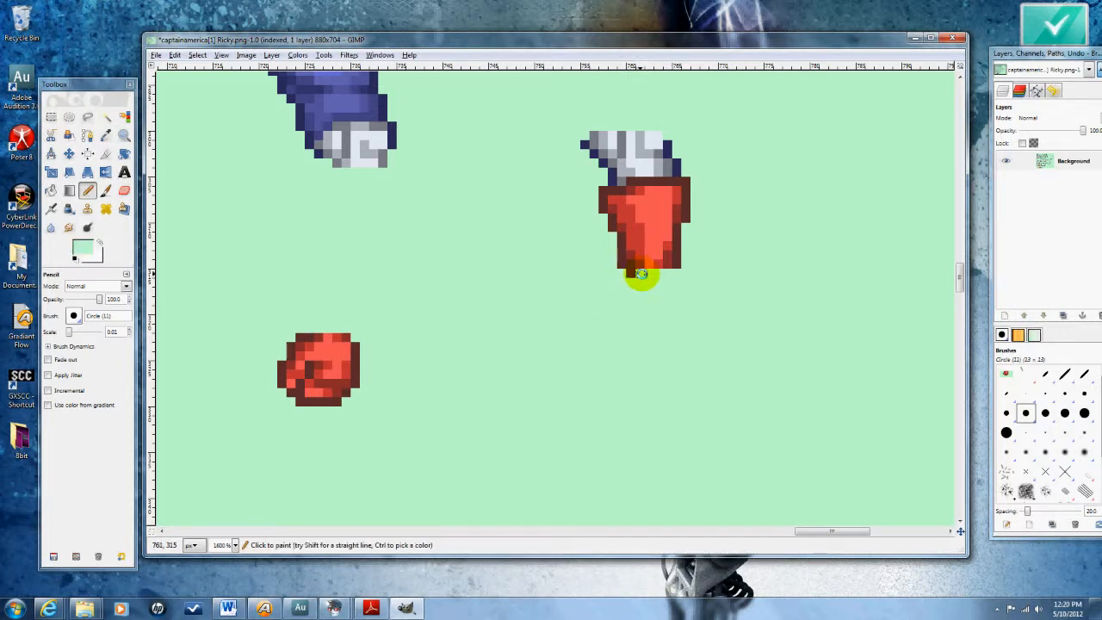
Sample the glove's bright and darker reds for shading the cuff's cut edge
click(644, 274)
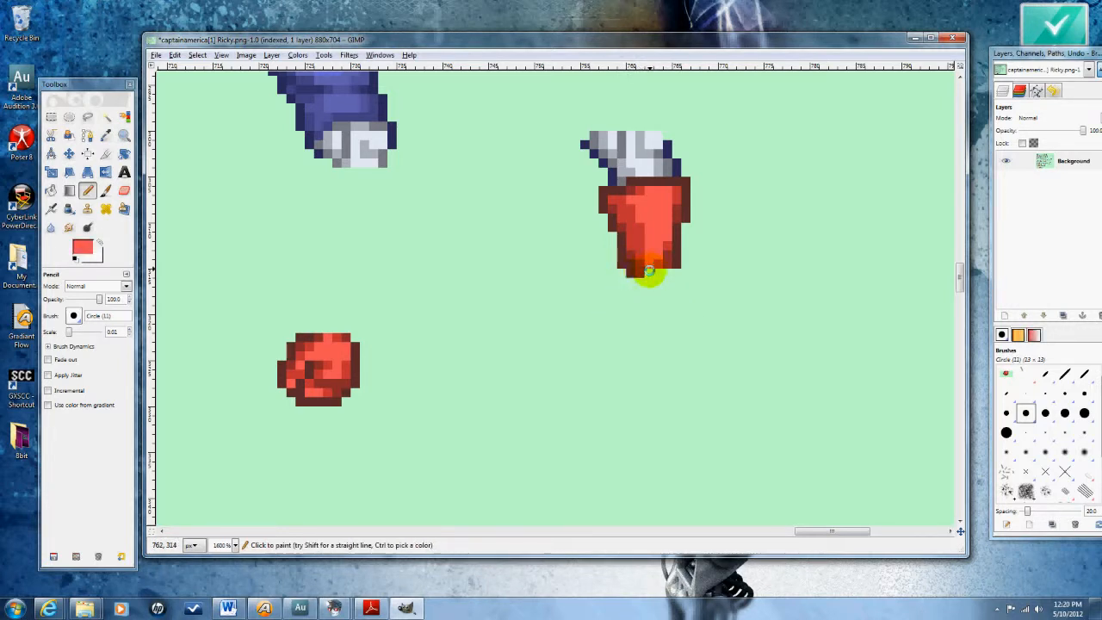
click(665, 274)
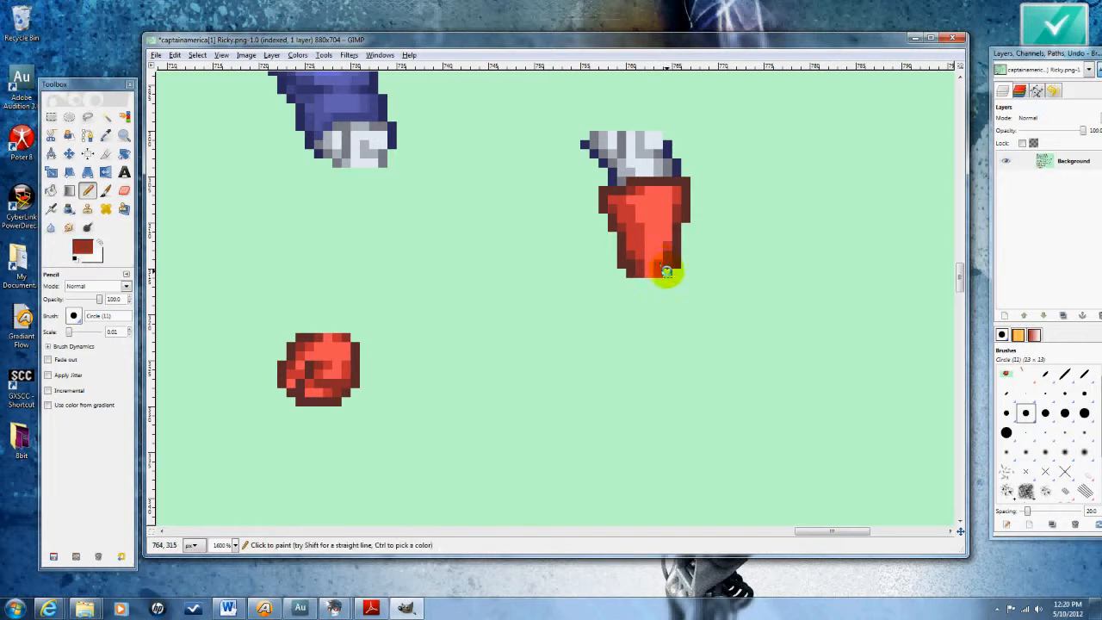
mouse_move(685, 291)
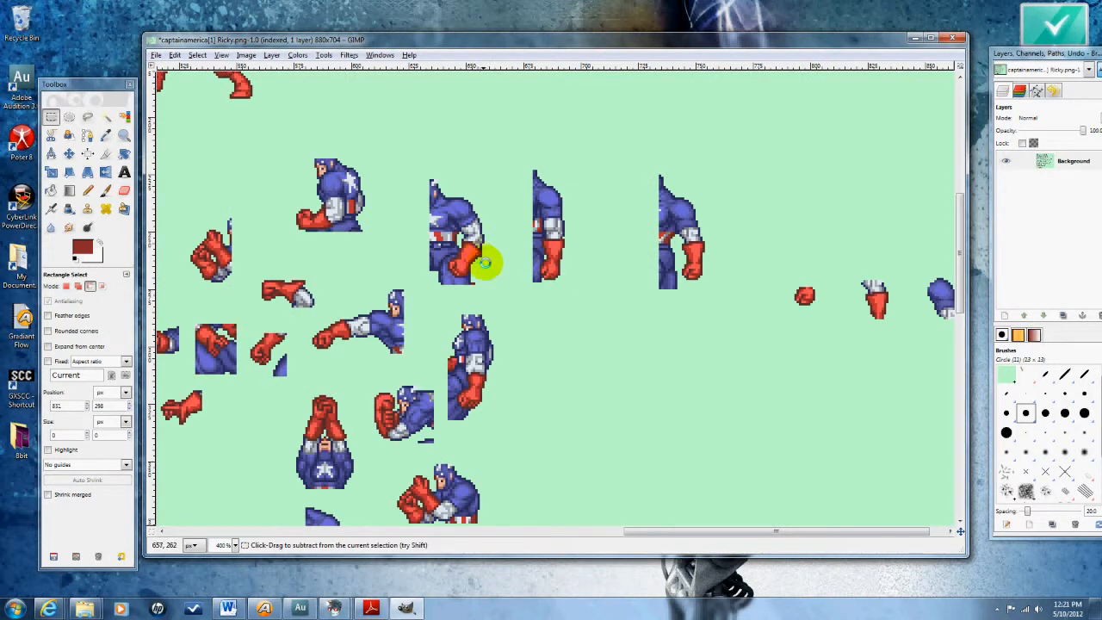
mouse_move(572, 267)
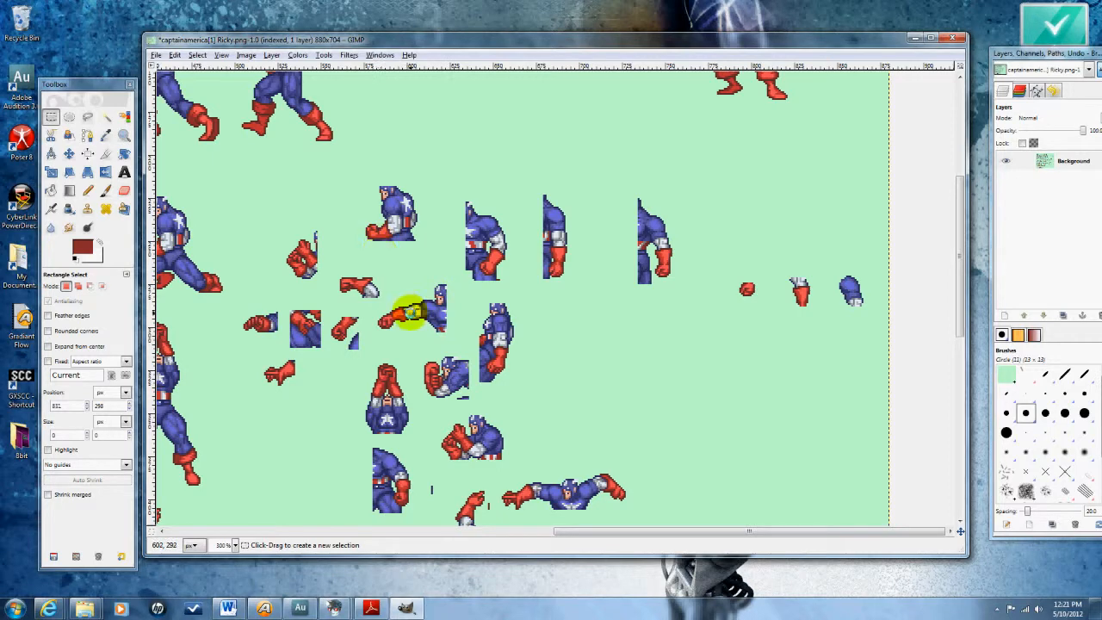
scroll(down, 3)
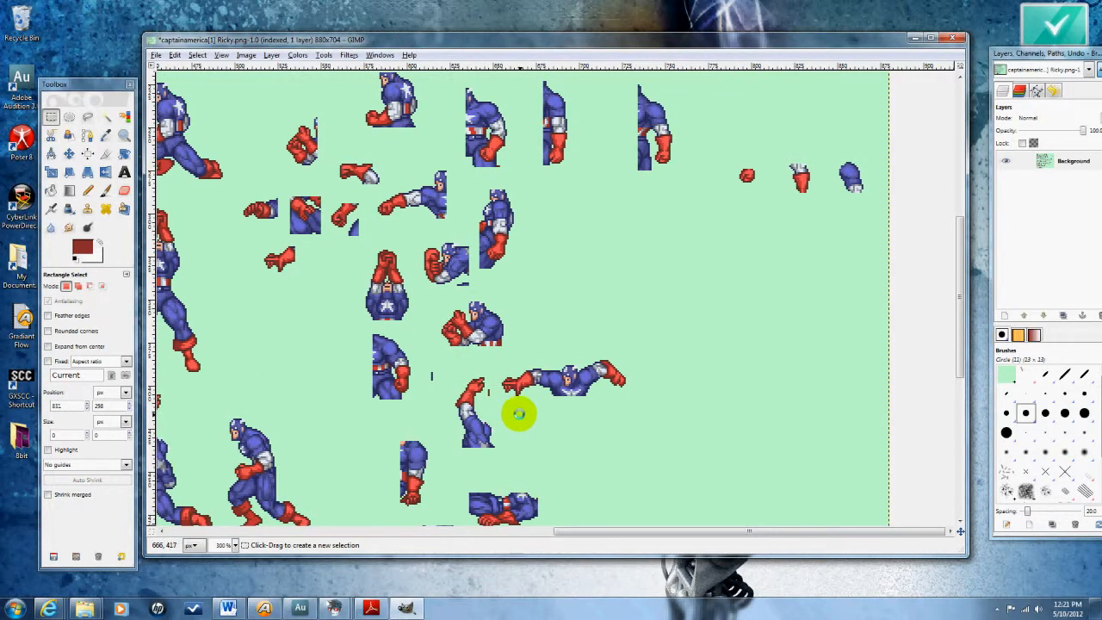
scroll(down, 3)
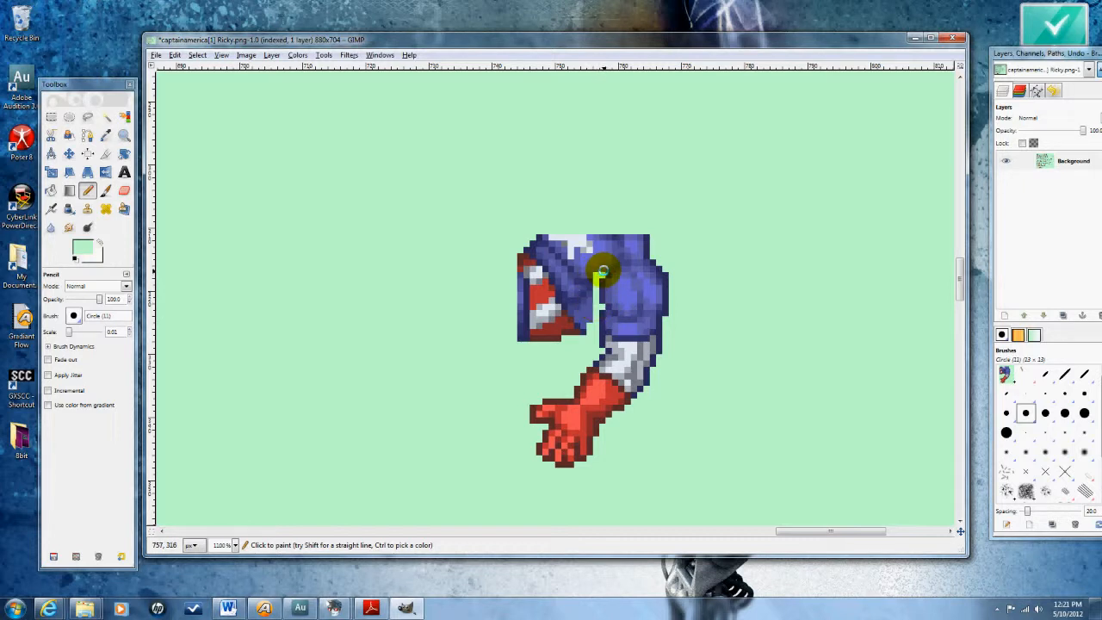
Erase the pixels joining the second arm's shoulder and sleeve
drag(602, 274, 644, 252)
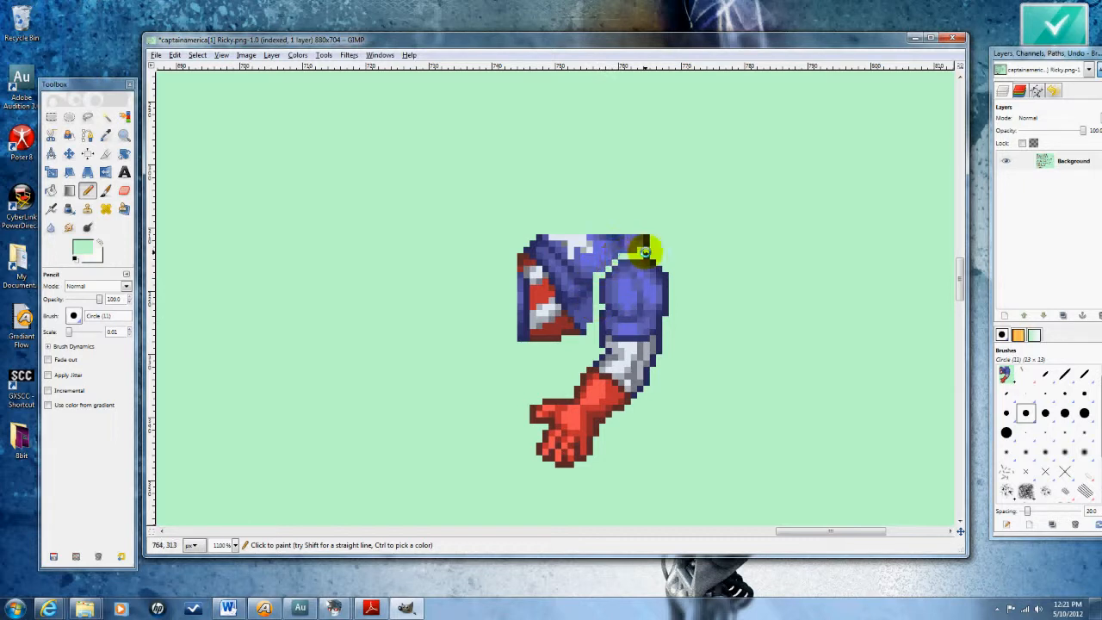
click(623, 252)
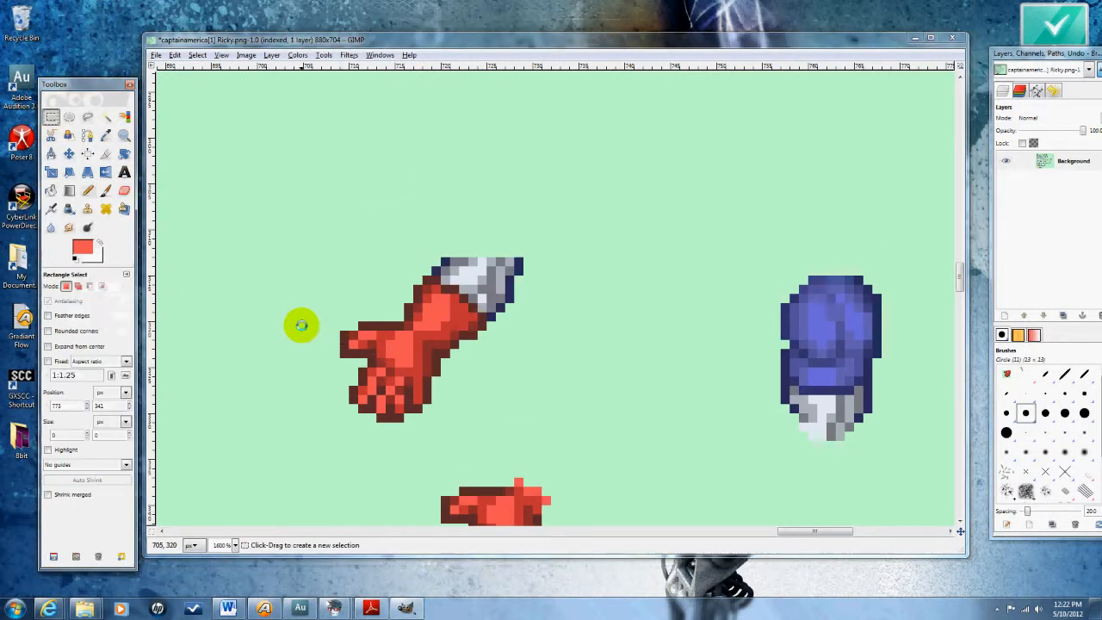
Select the fist of the second red glove and detach it, leaving the cuff
drag(302, 324, 399, 338)
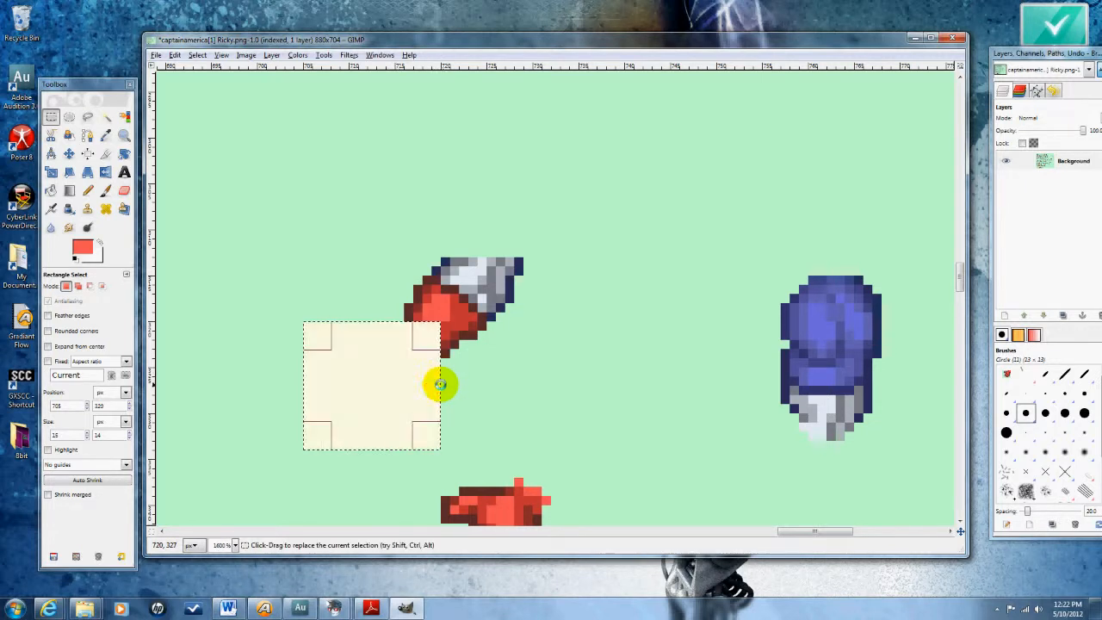
click(441, 386)
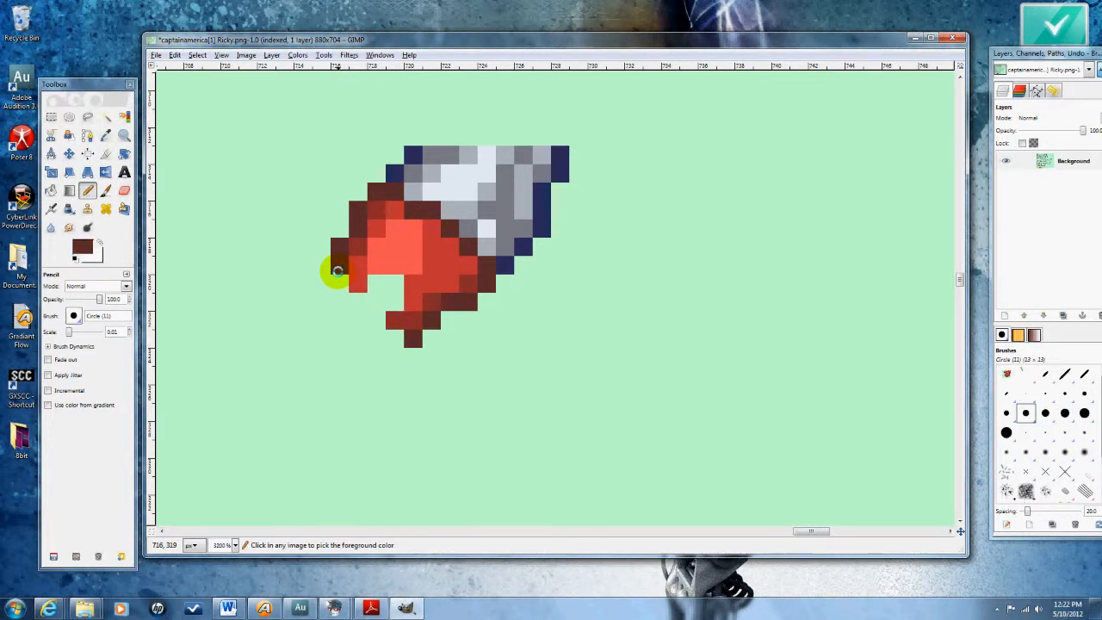
Sample the glove's bright red and paint the cuff's lower edge into a rounded closed shape
click(365, 301)
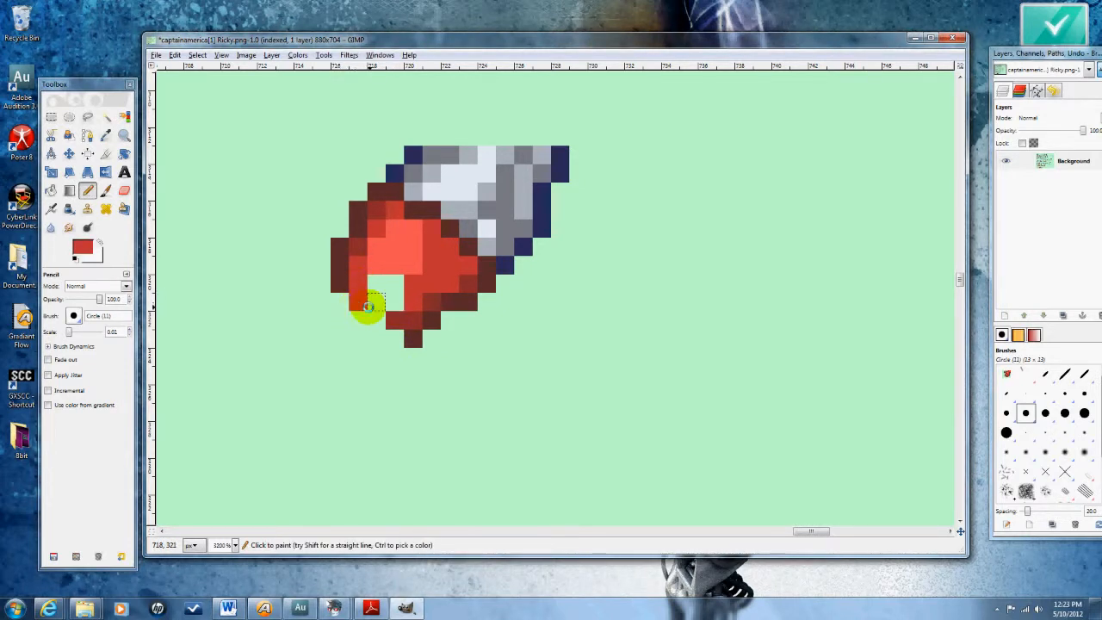
click(376, 286)
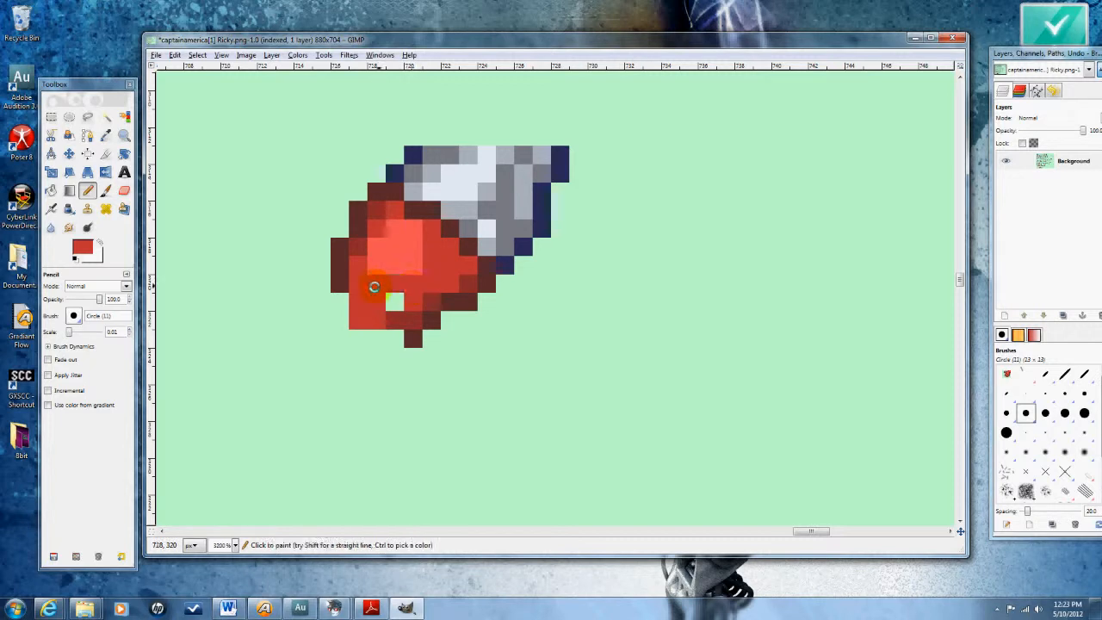
drag(375, 286, 341, 331)
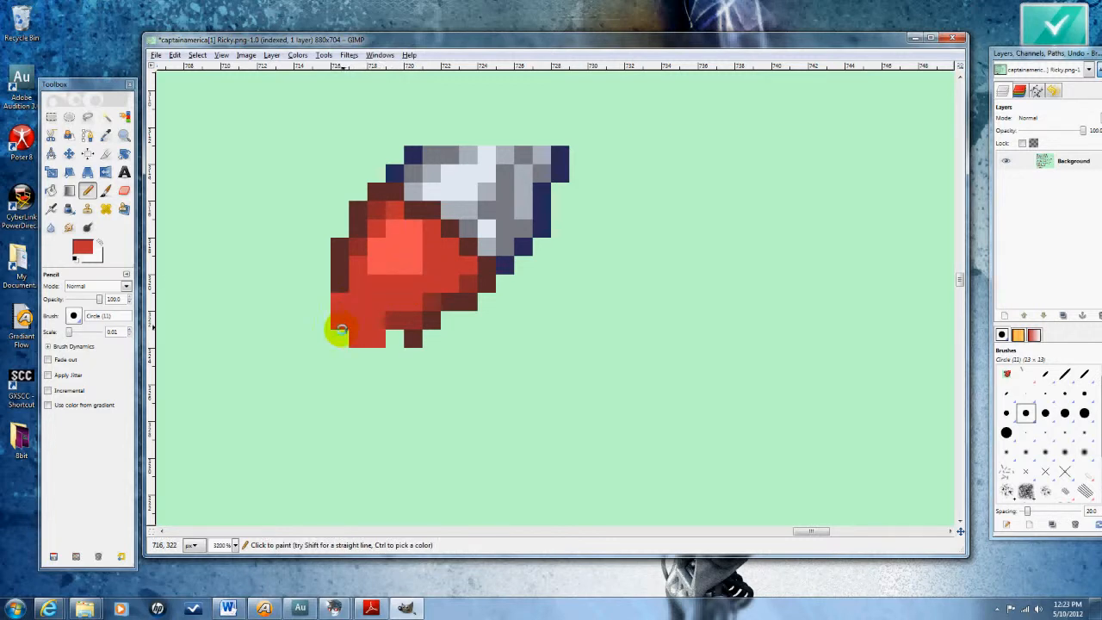
click(345, 344)
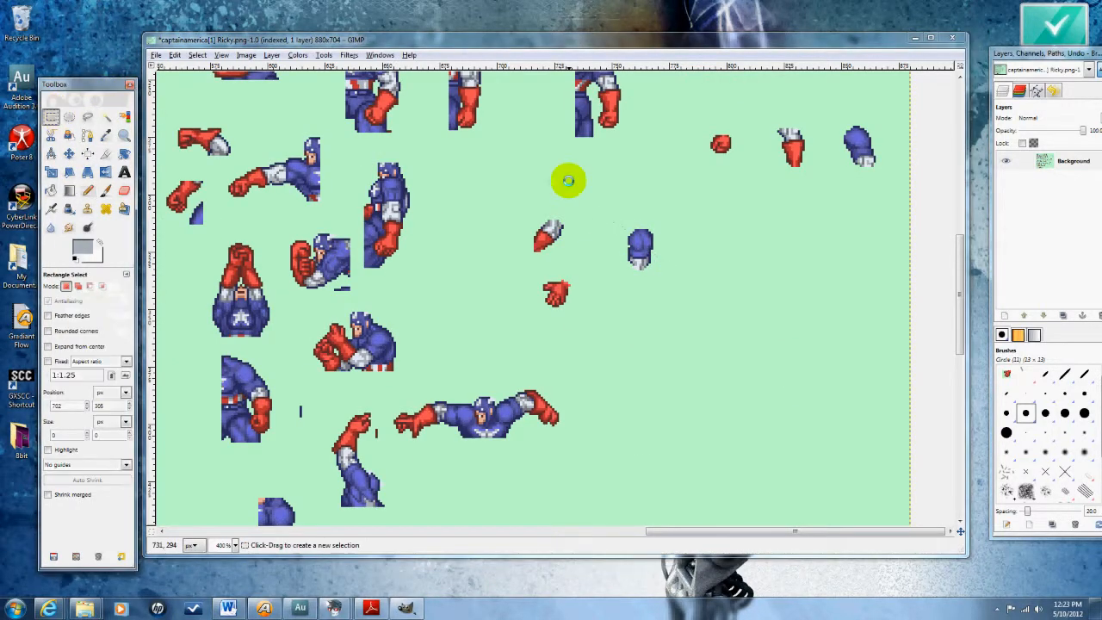
mouse_move(634, 308)
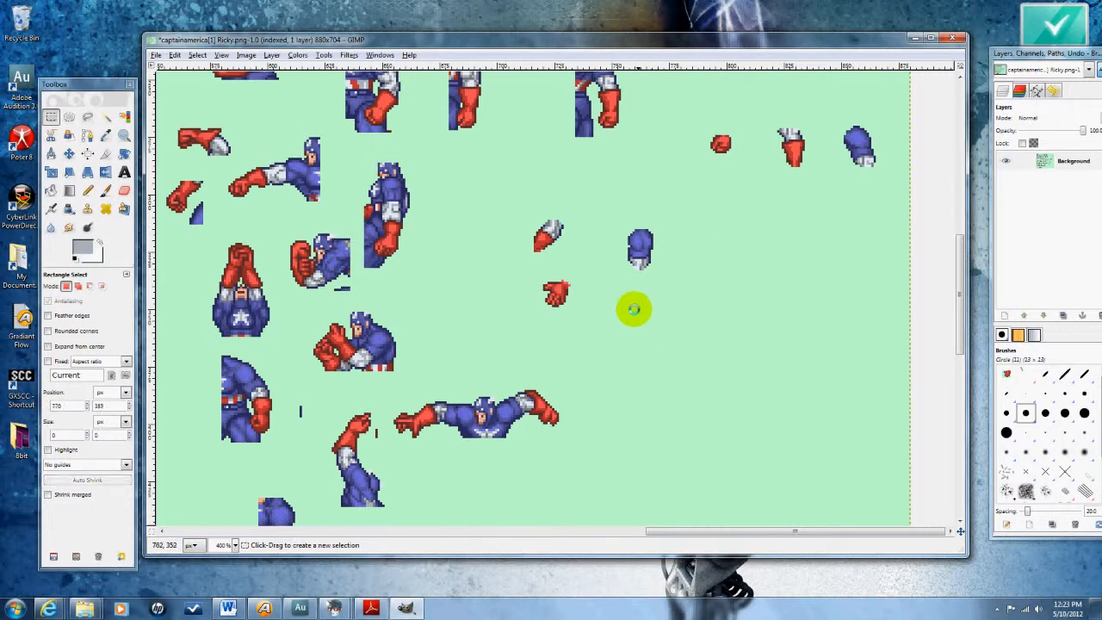